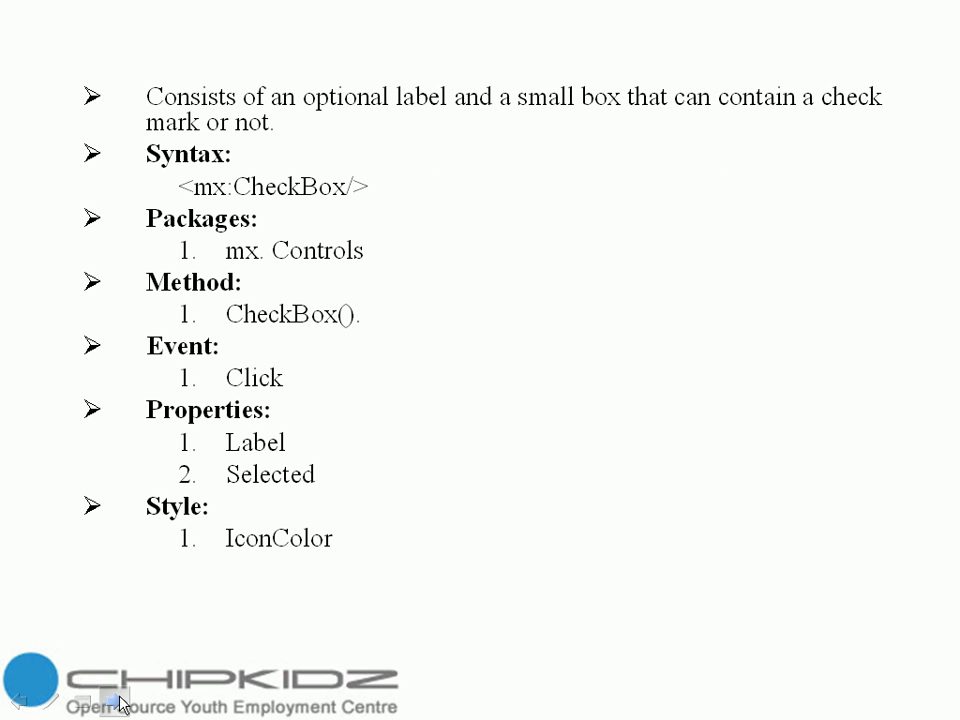
{"action": "mouse_move", "coordinate": [213, 248]}
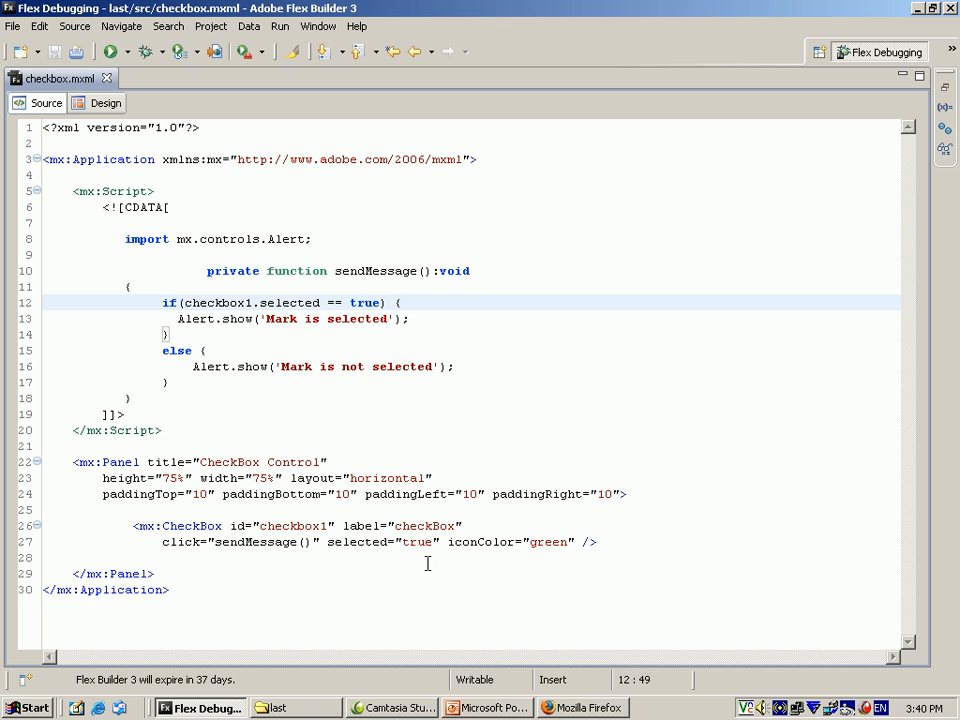
{"action": "mouse_move", "coordinate": [505, 573]}
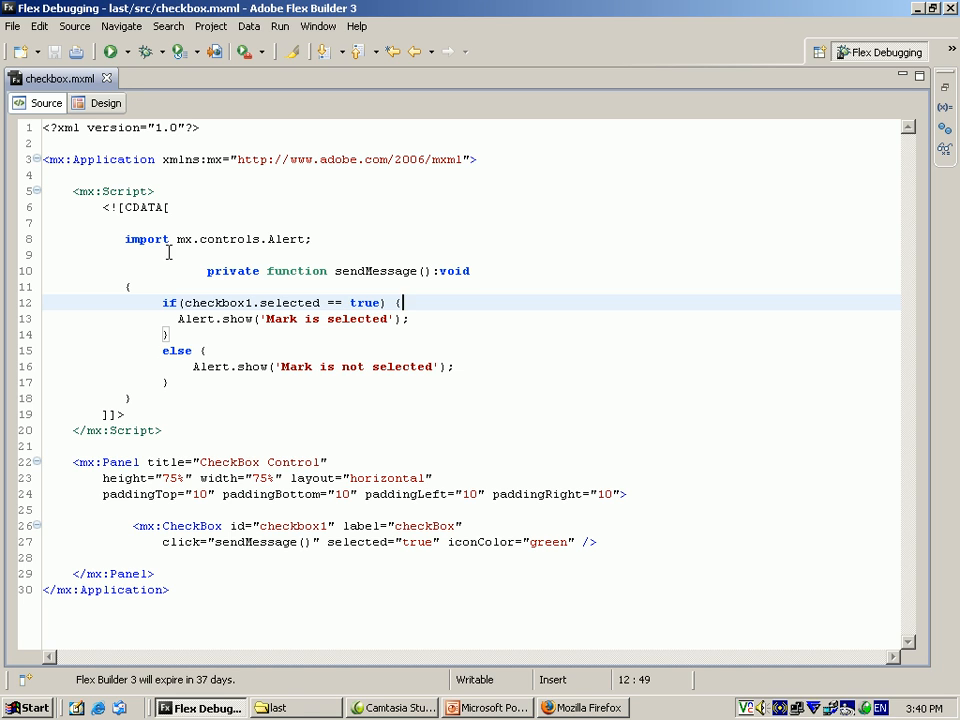
{"action": "mouse_move", "coordinate": [261, 253]}
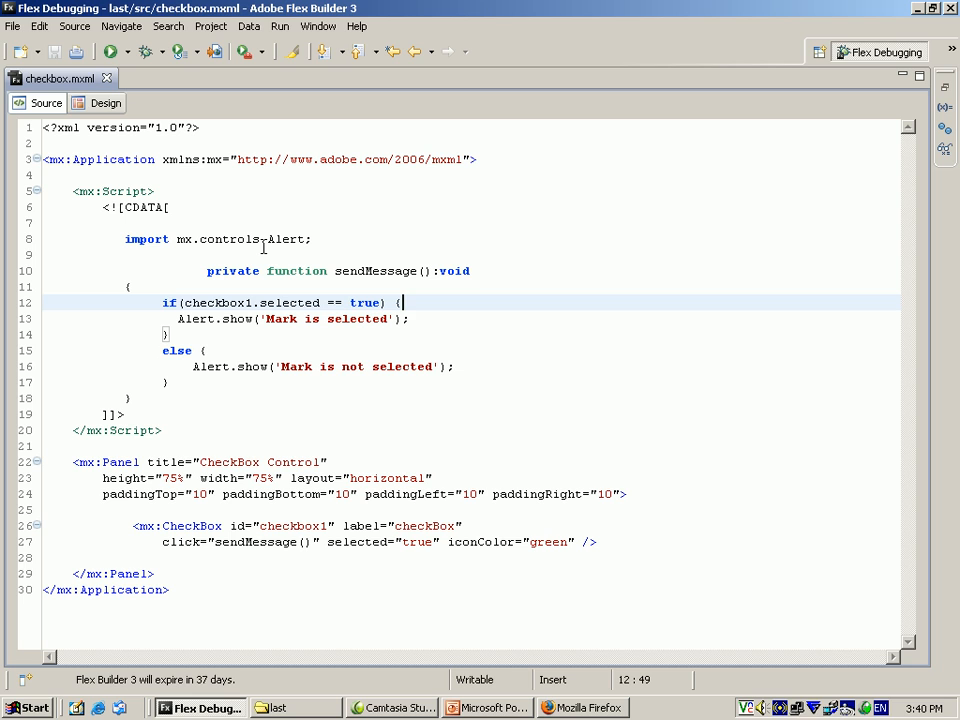
{"action": "mouse_move", "coordinate": [263, 240]}
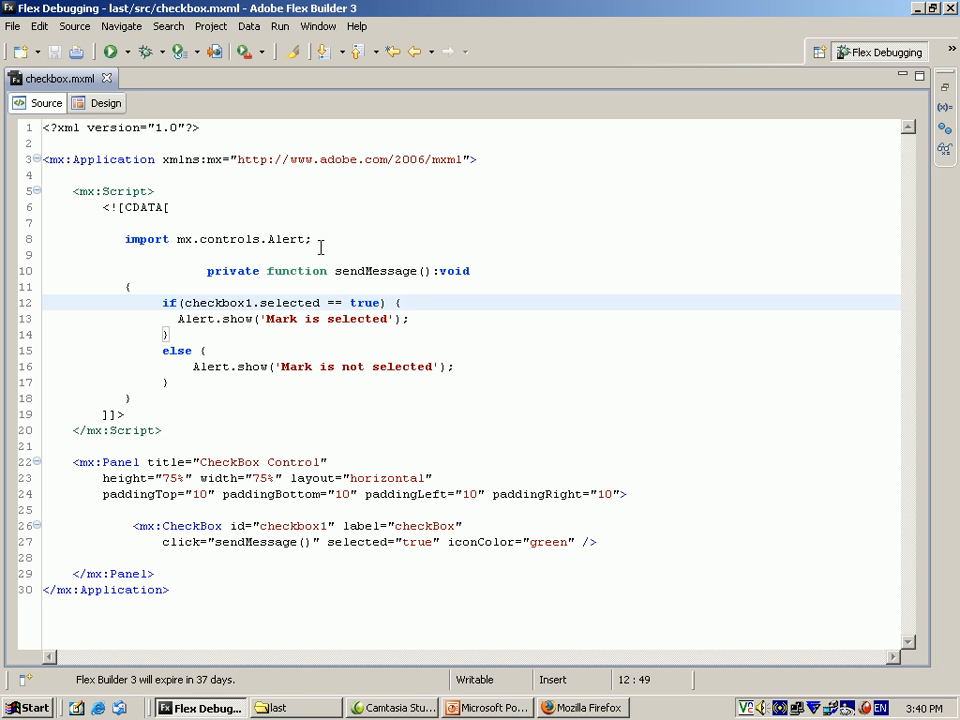
{"action": "mouse_move", "coordinate": [296, 287]}
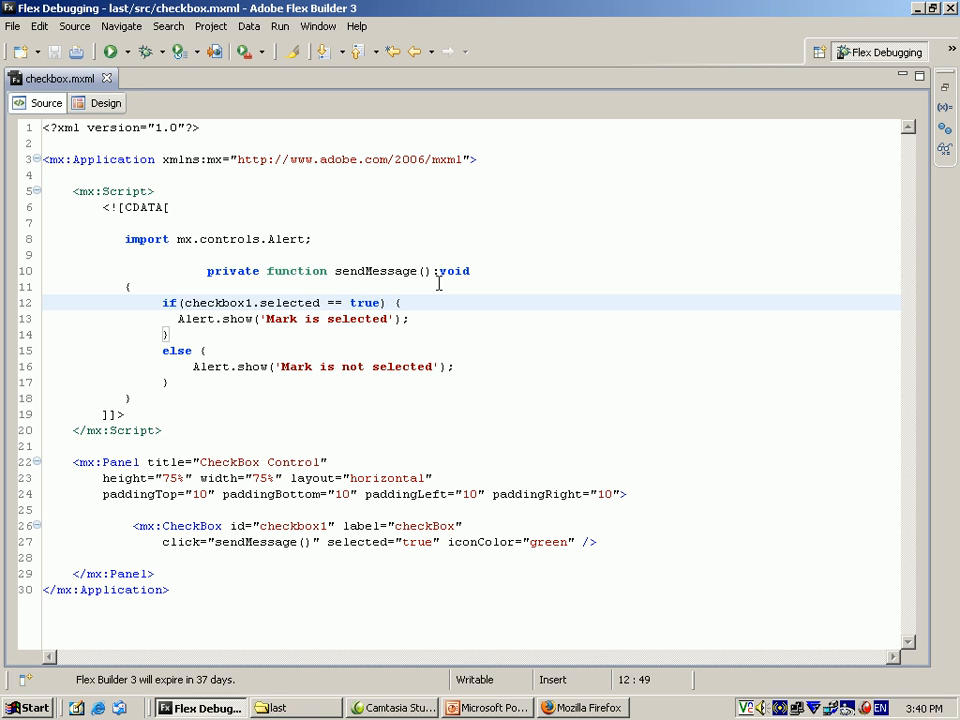
{"action": "mouse_move", "coordinate": [180, 319]}
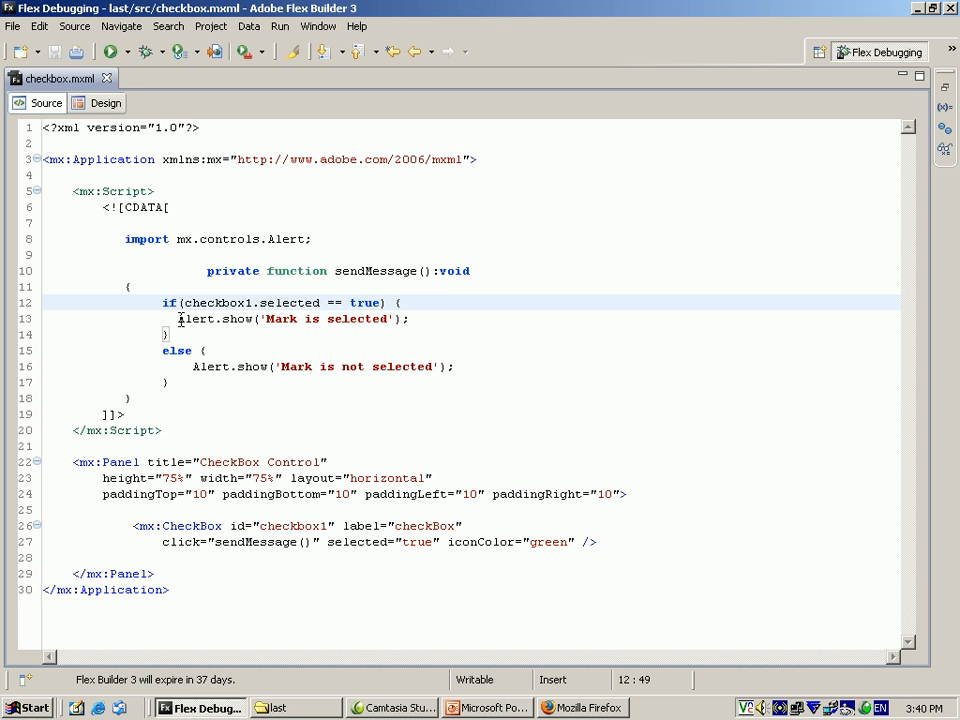
Step: Tick the checkBox in the Firefox-hosted app to pop up the 'Mark is selected' alert
{"action": "left_click", "coordinate": [400, 302]}
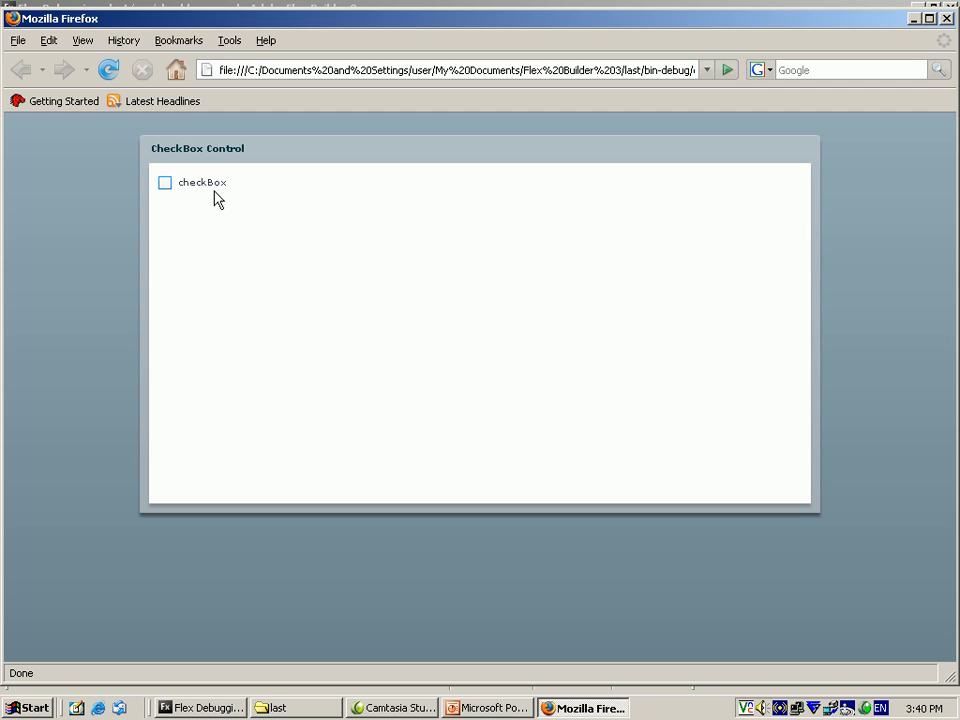
{"action": "mouse_move", "coordinate": [165, 183]}
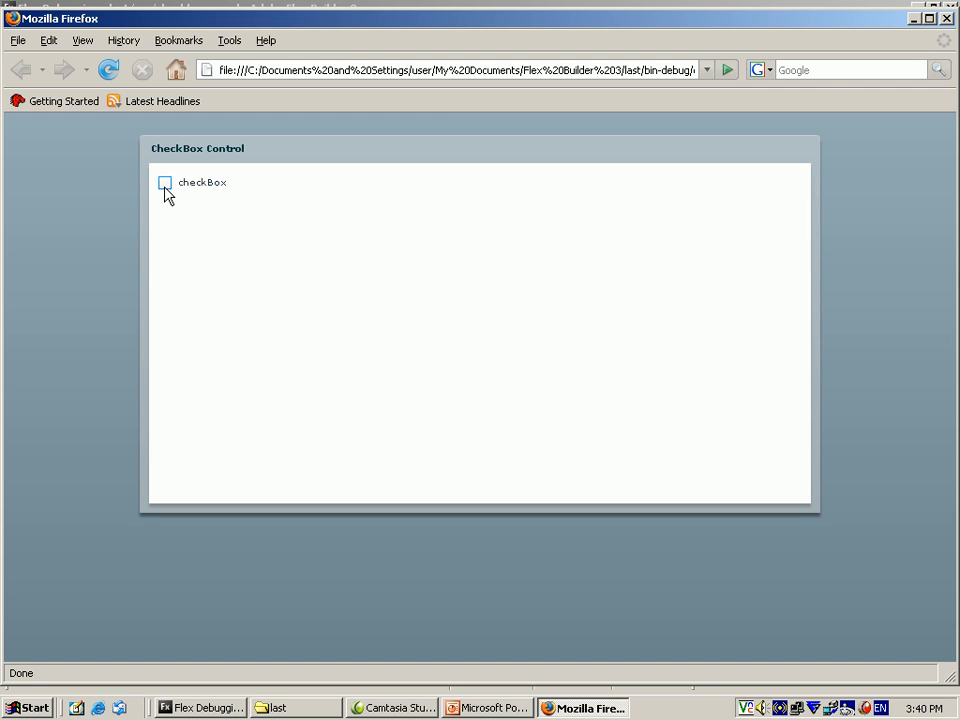
{"action": "left_click", "coordinate": [165, 183]}
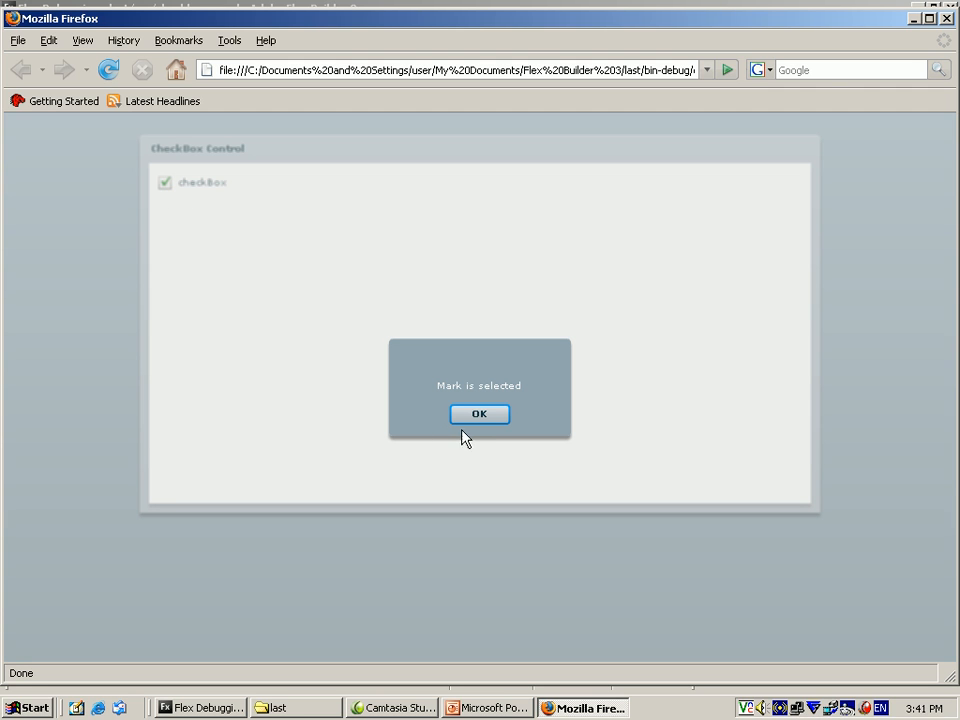